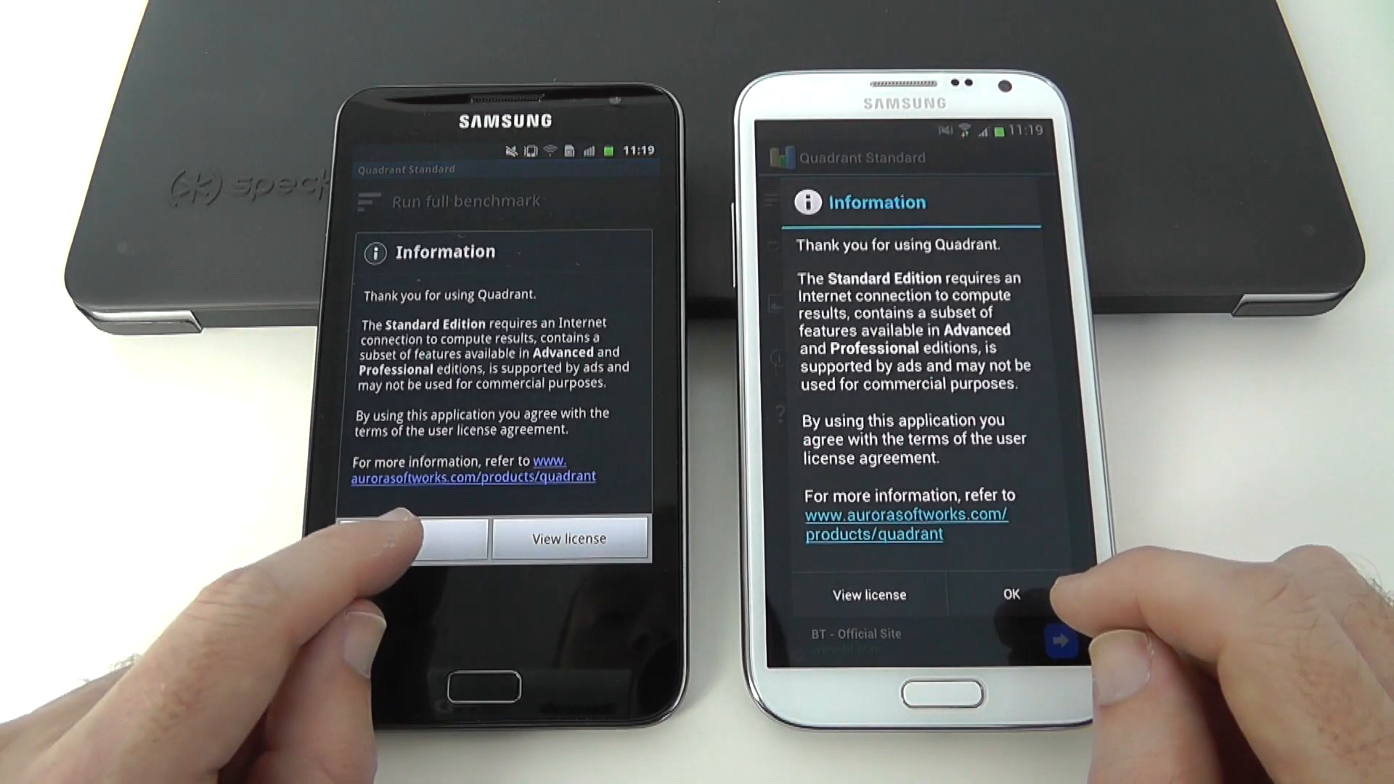
# Step: Dismiss the Information notice and start the full benchmark on the black phone
pyautogui.click(1011, 594)
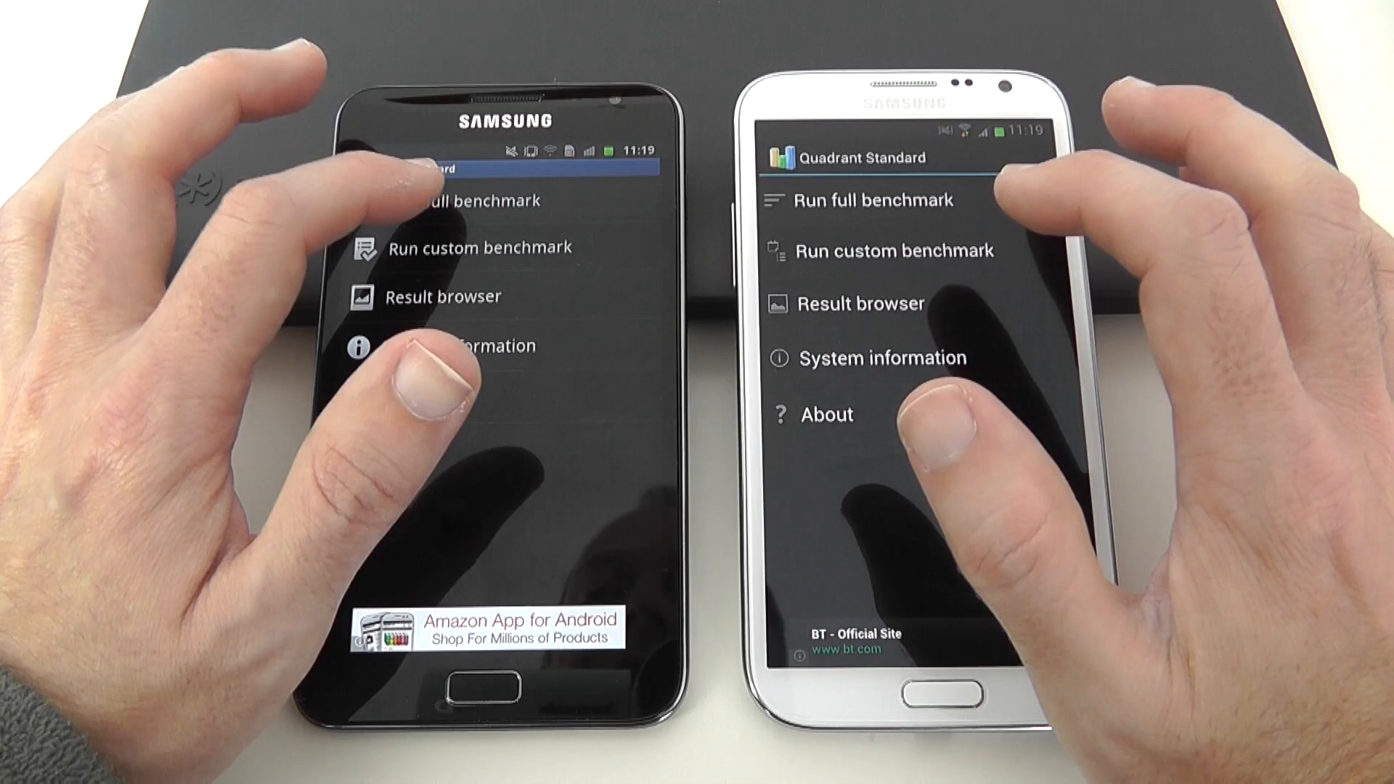
pyautogui.click(463, 201)
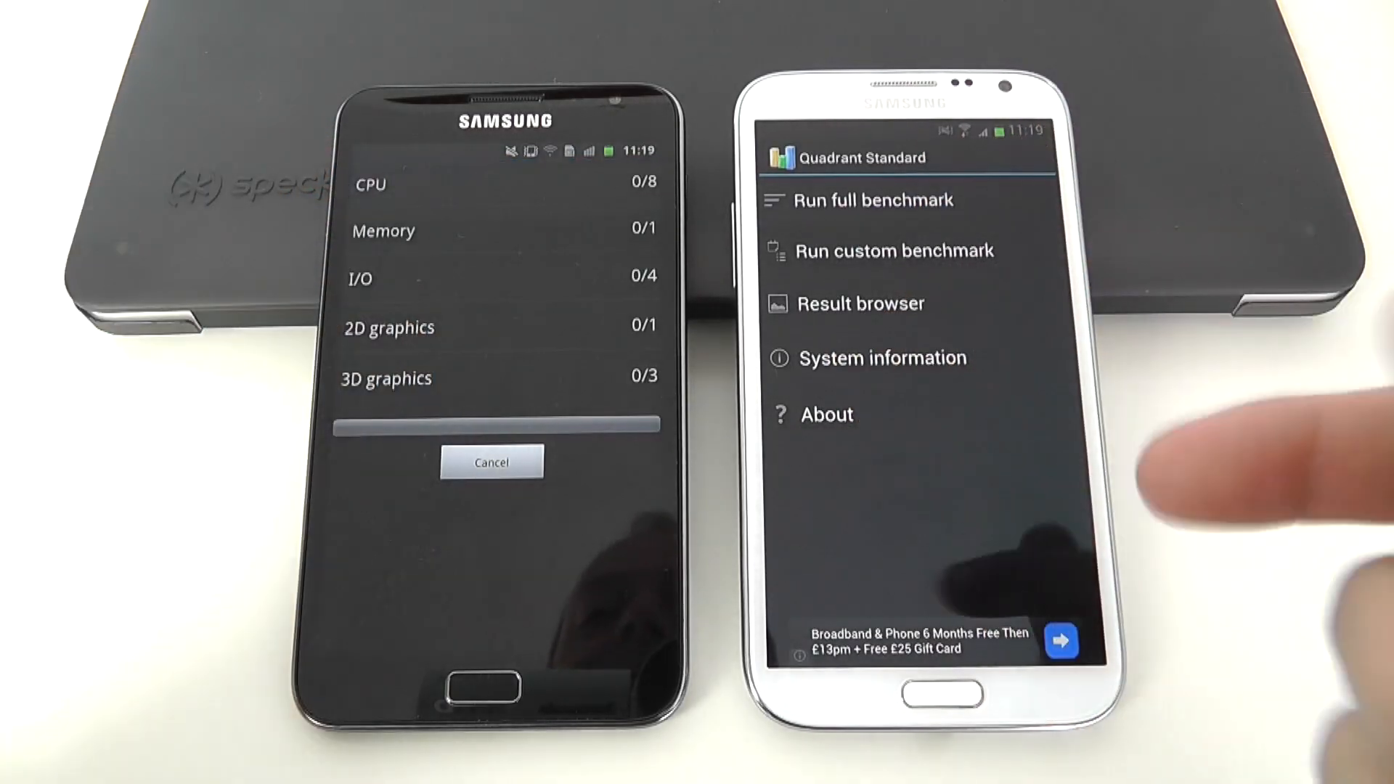
# Step: Run the full benchmark on the white phone until it asks to send results
pyautogui.click(873, 199)
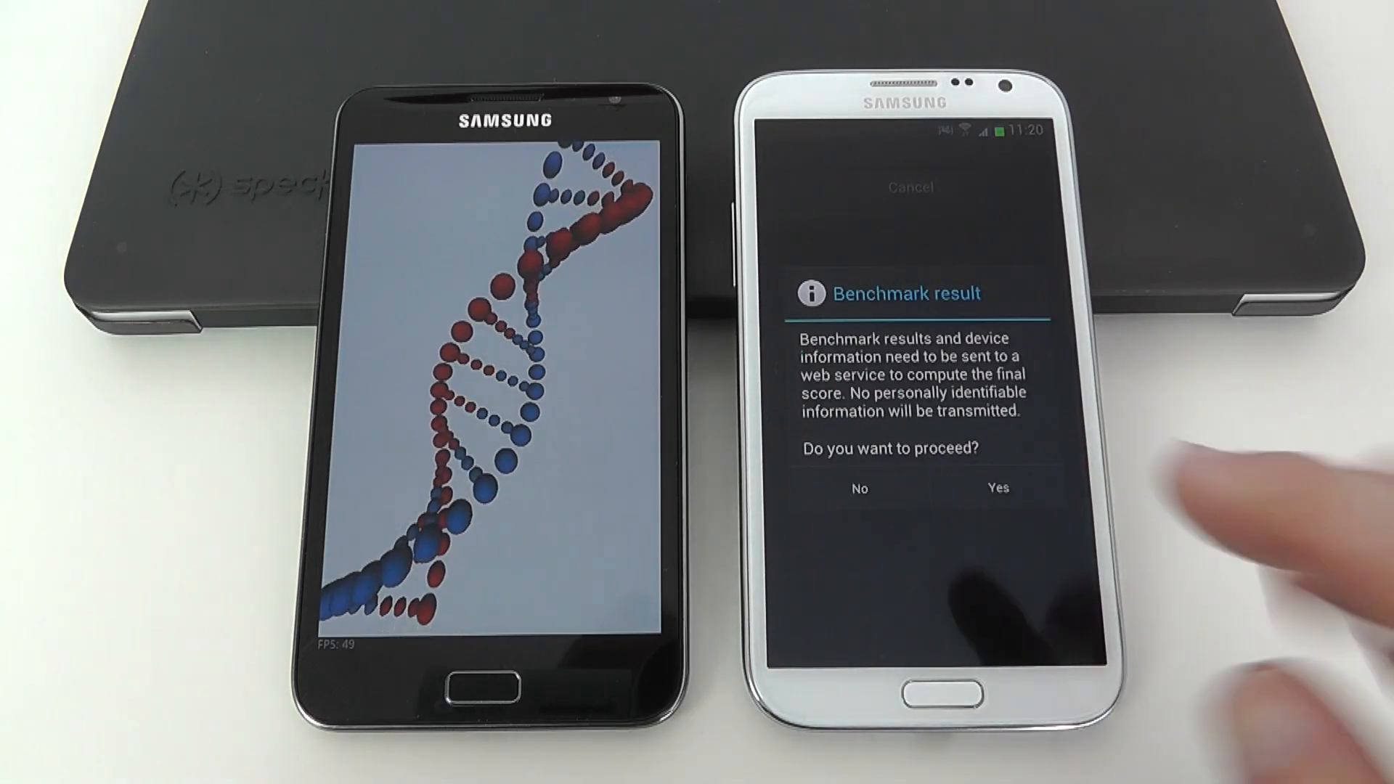
# Step: Send the white and black phones' benchmark results for scoring
pyautogui.click(997, 488)
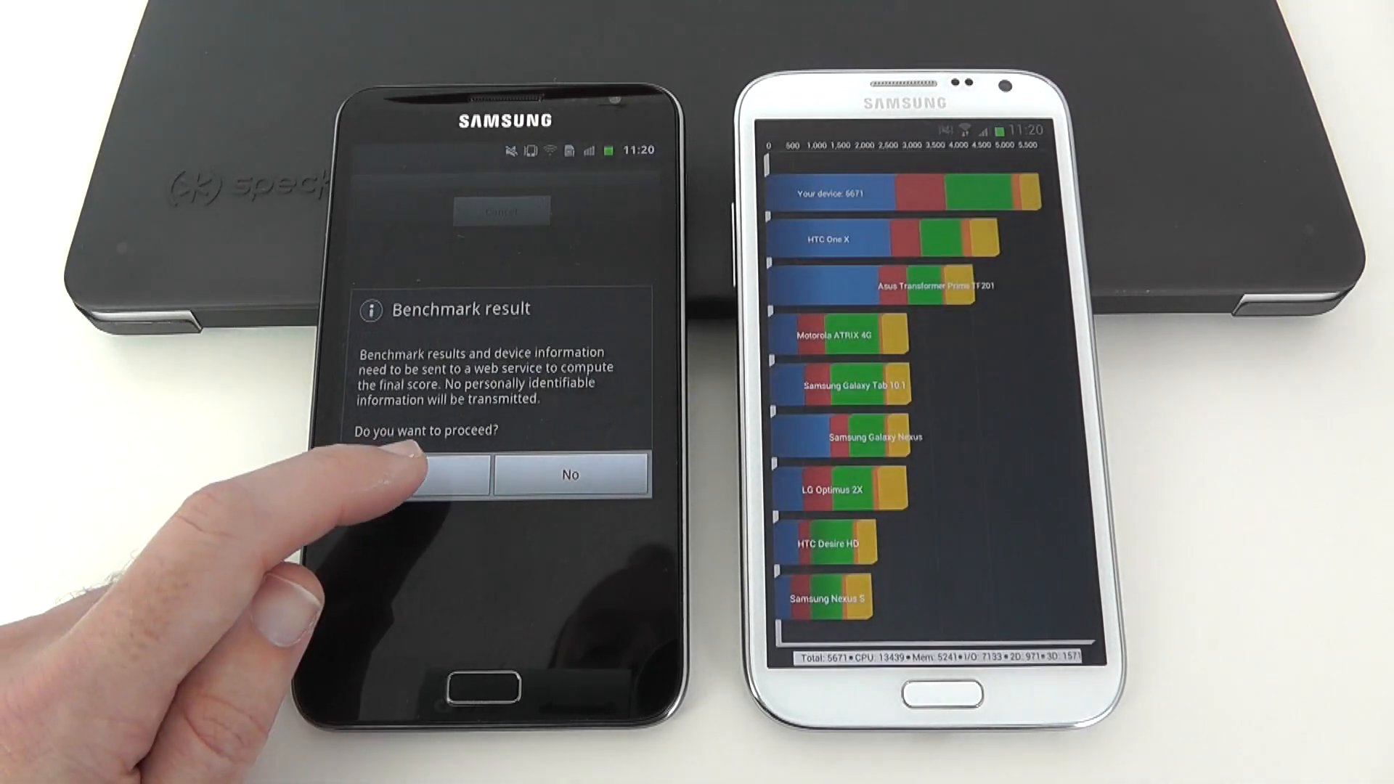
pyautogui.click(453, 474)
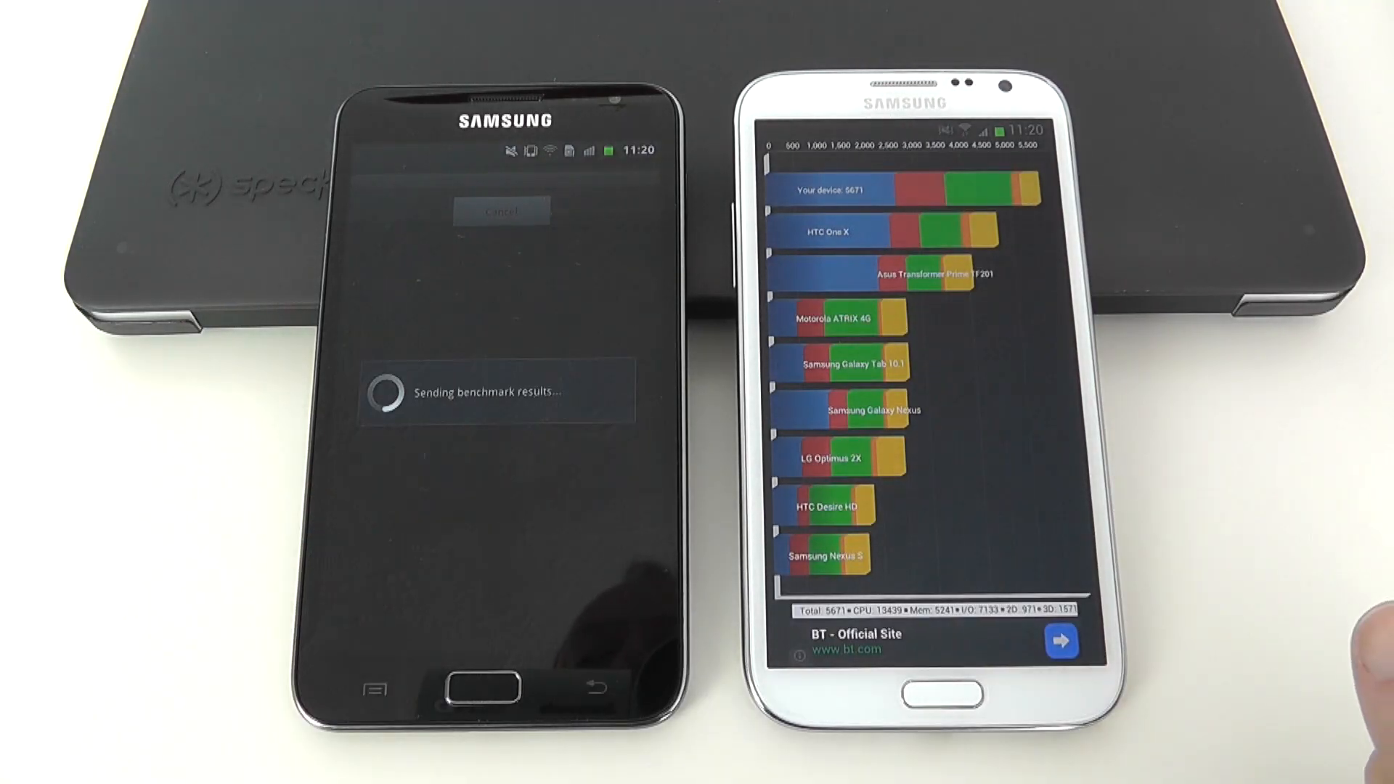